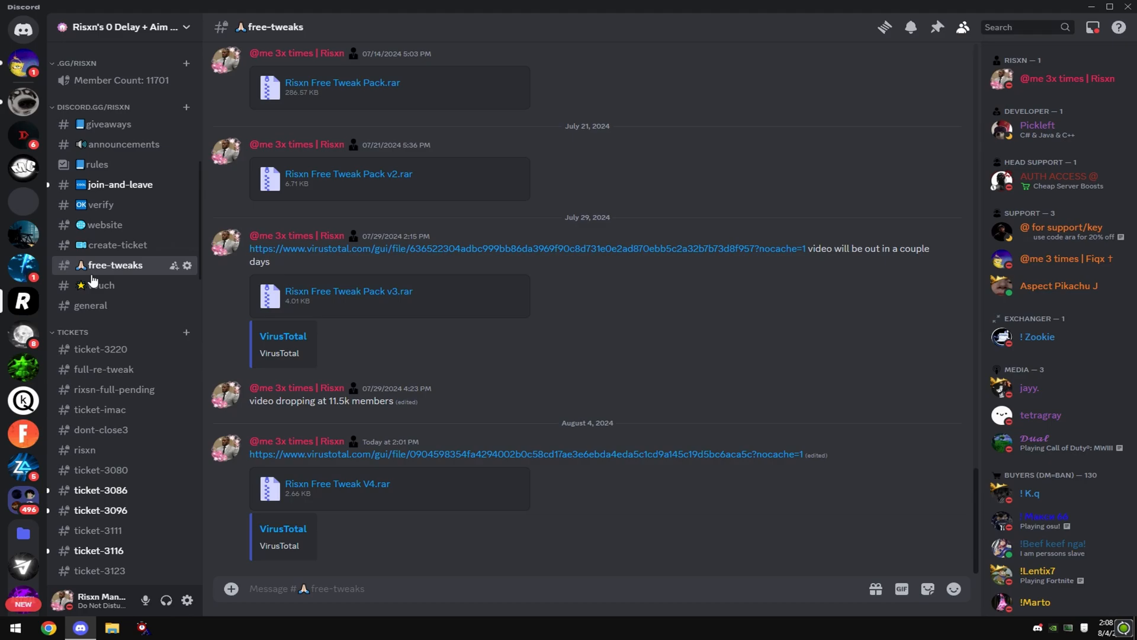
pyautogui.moveTo(341, 494)
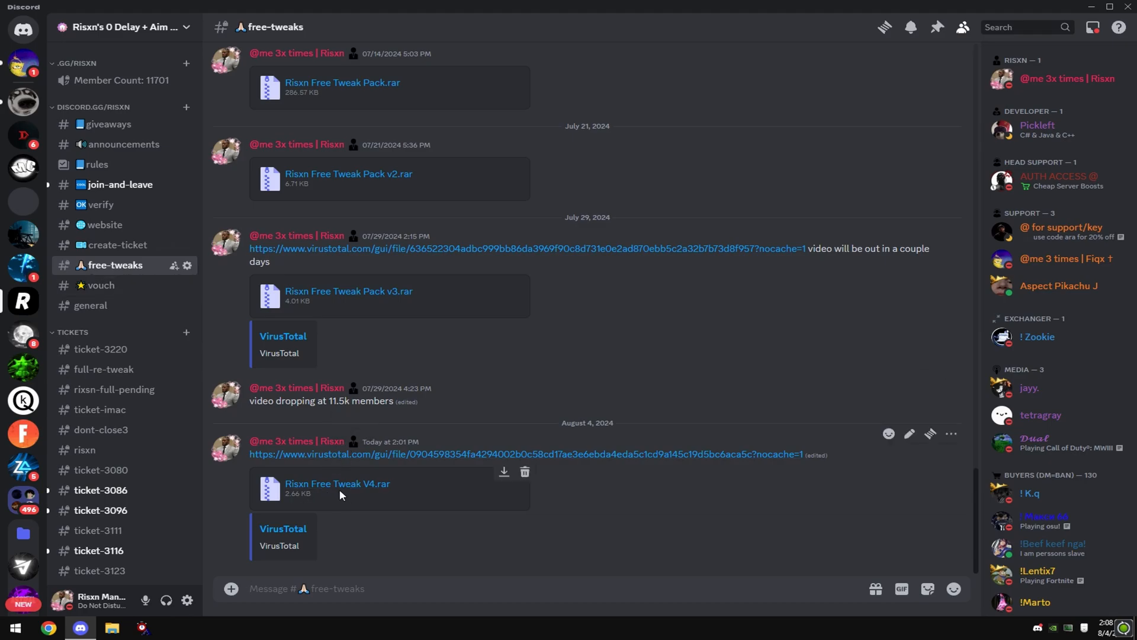
pyautogui.moveTo(401, 465)
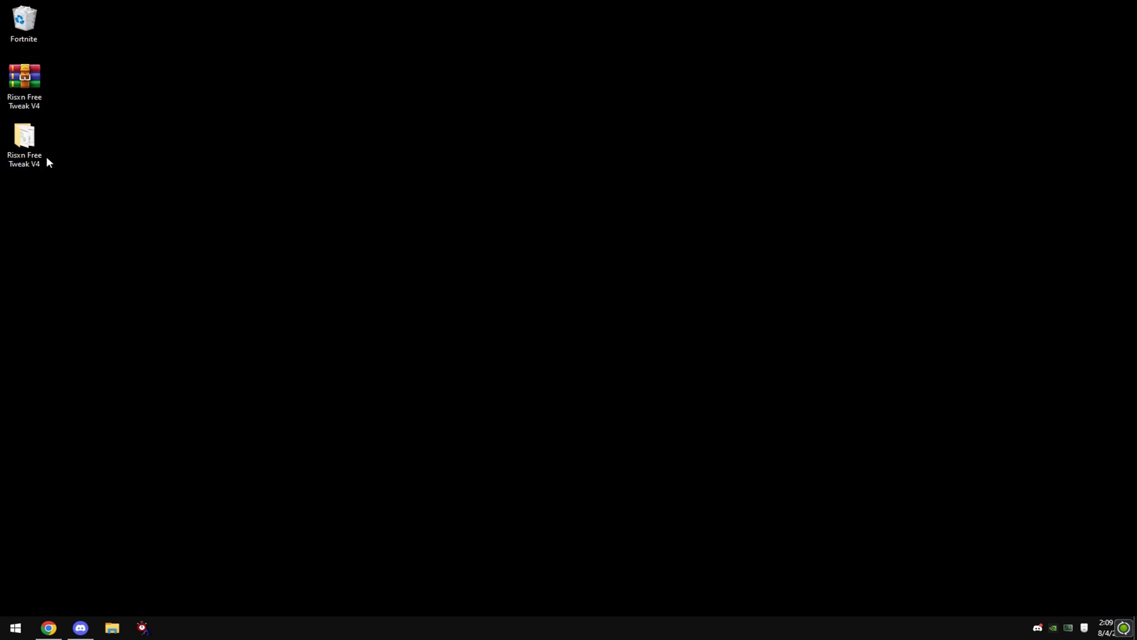
# In DO FIRST, apply the Disable UAC registry tweak and run the restore point script as administrator
pyautogui.doubleClick(24, 135)
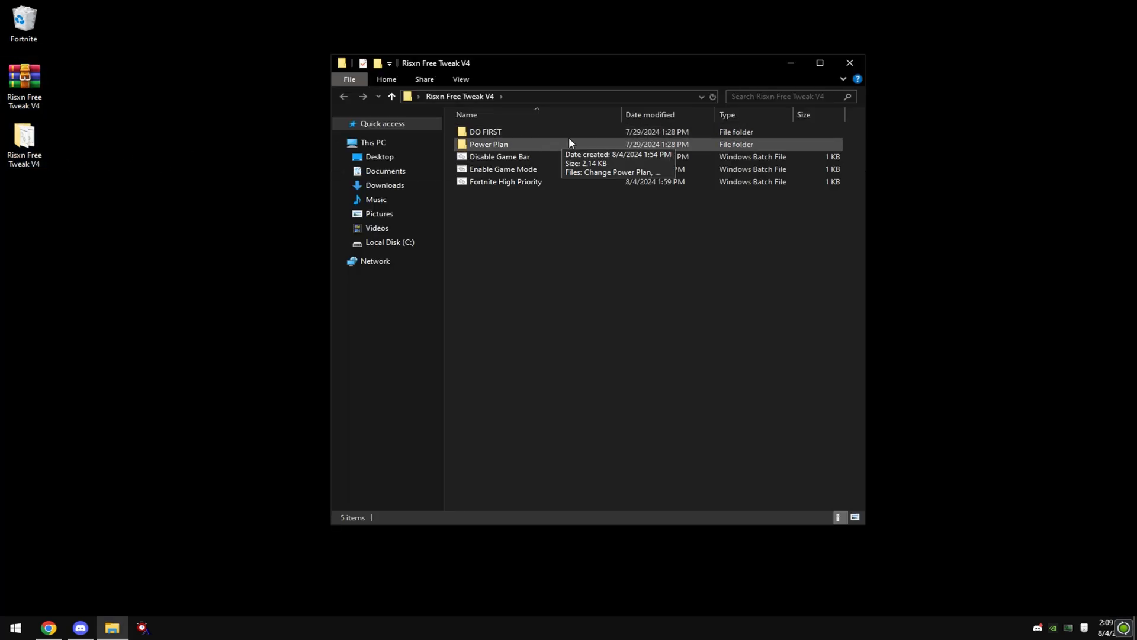
pyautogui.doubleClick(486, 131)
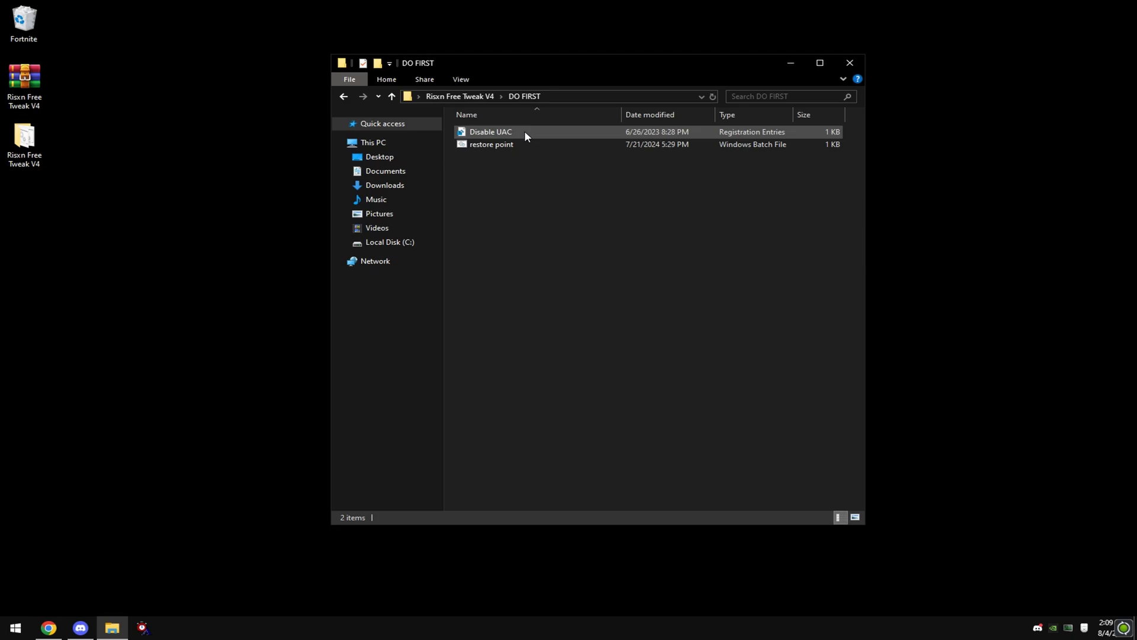
pyautogui.click(490, 131)
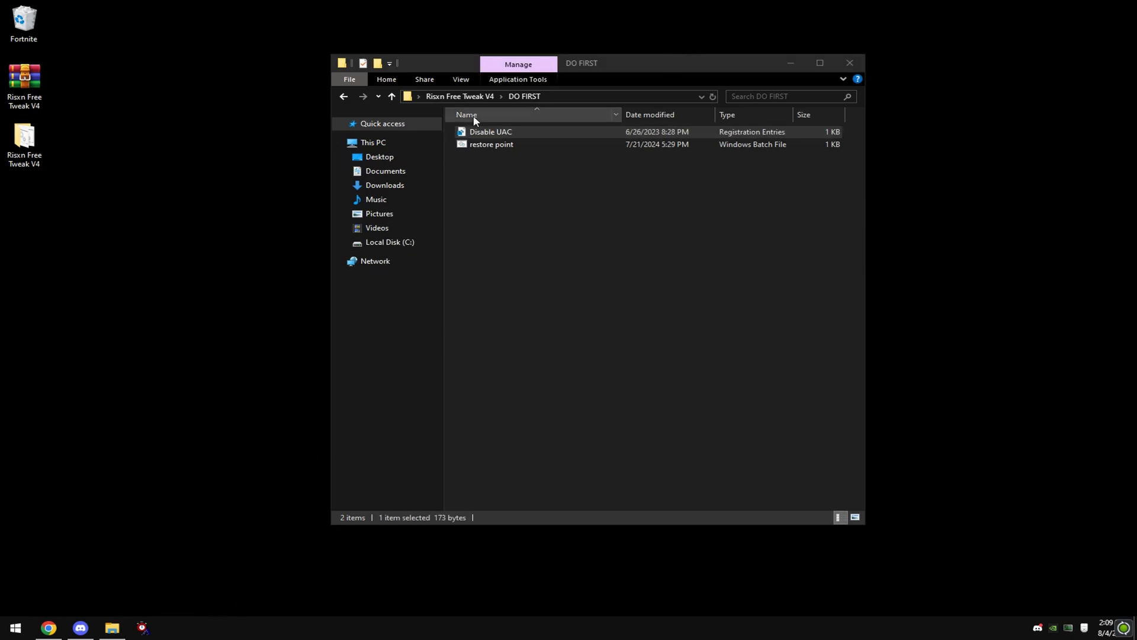
pyautogui.moveTo(491, 131)
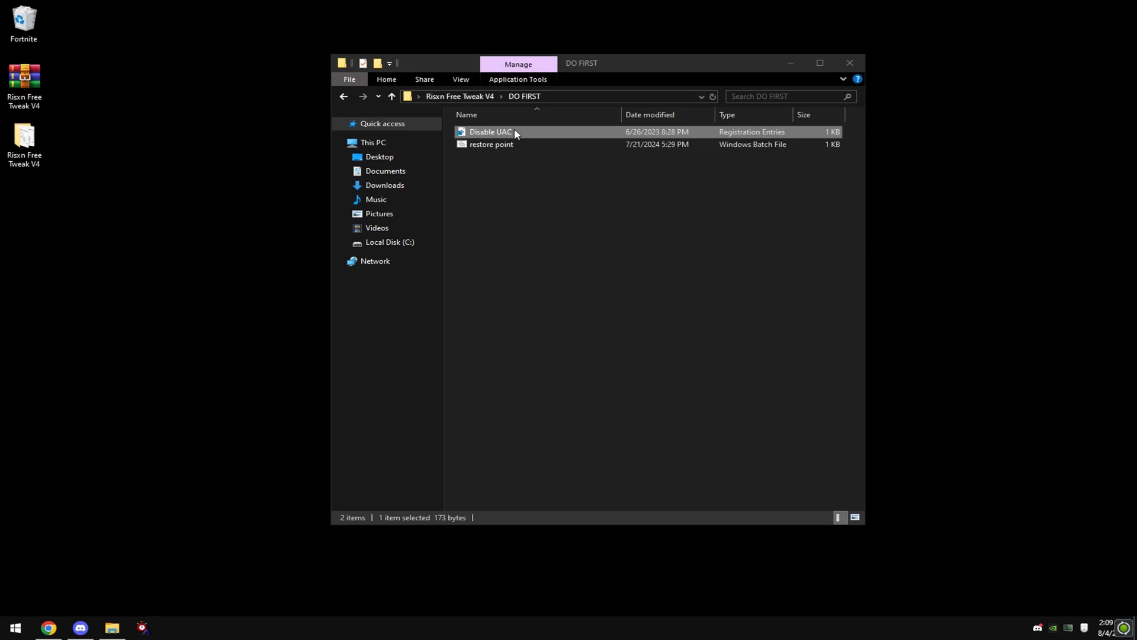
pyautogui.doubleClick(490, 131)
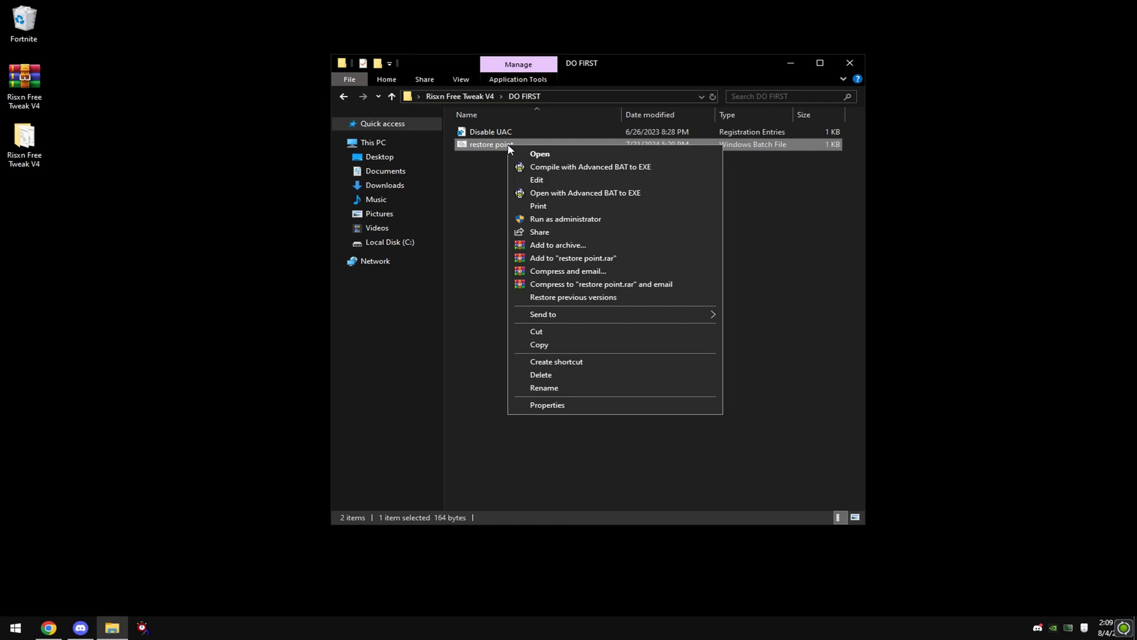
pyautogui.click(565, 219)
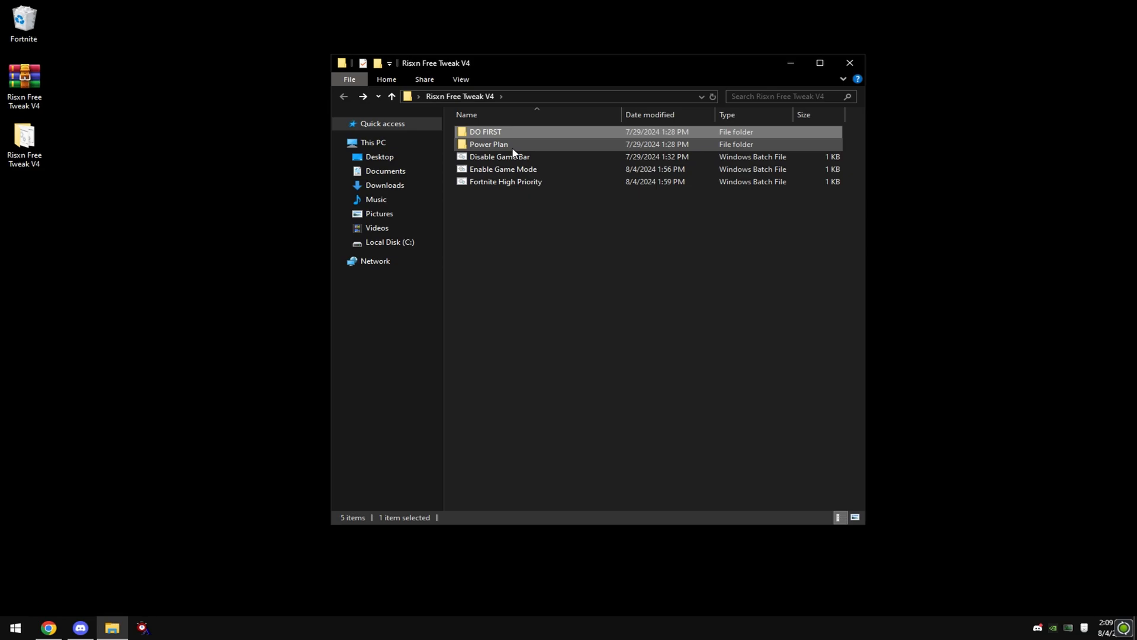
# Run the Install Ultimate Performance script and verify Ultimate Performance is active in Power Options
pyautogui.doubleClick(490, 143)
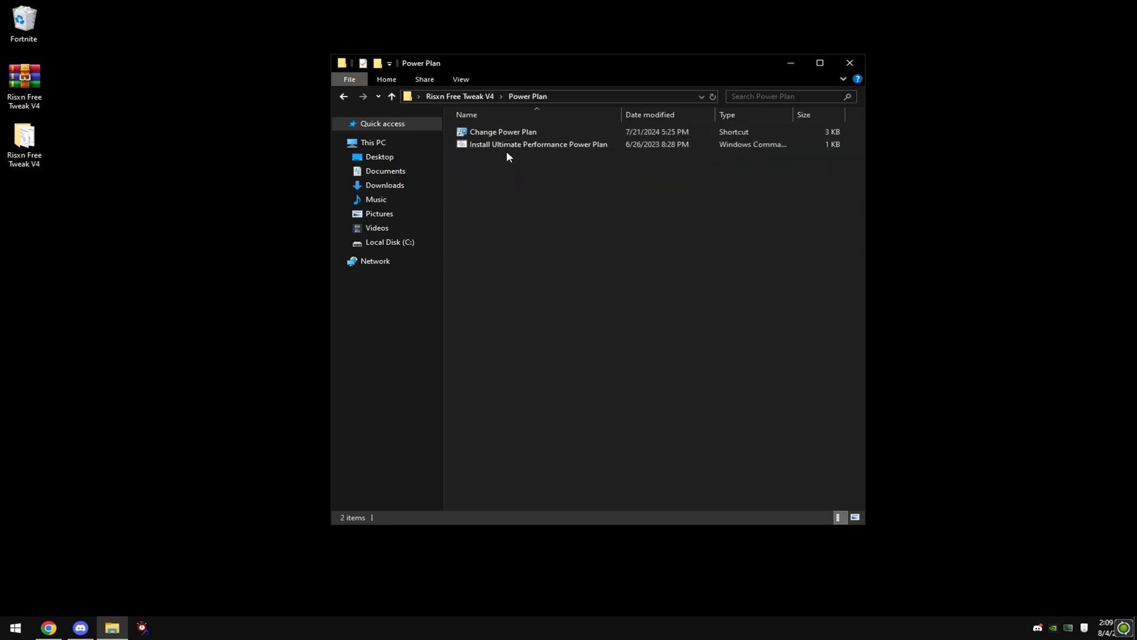
pyautogui.rightClick(537, 143)
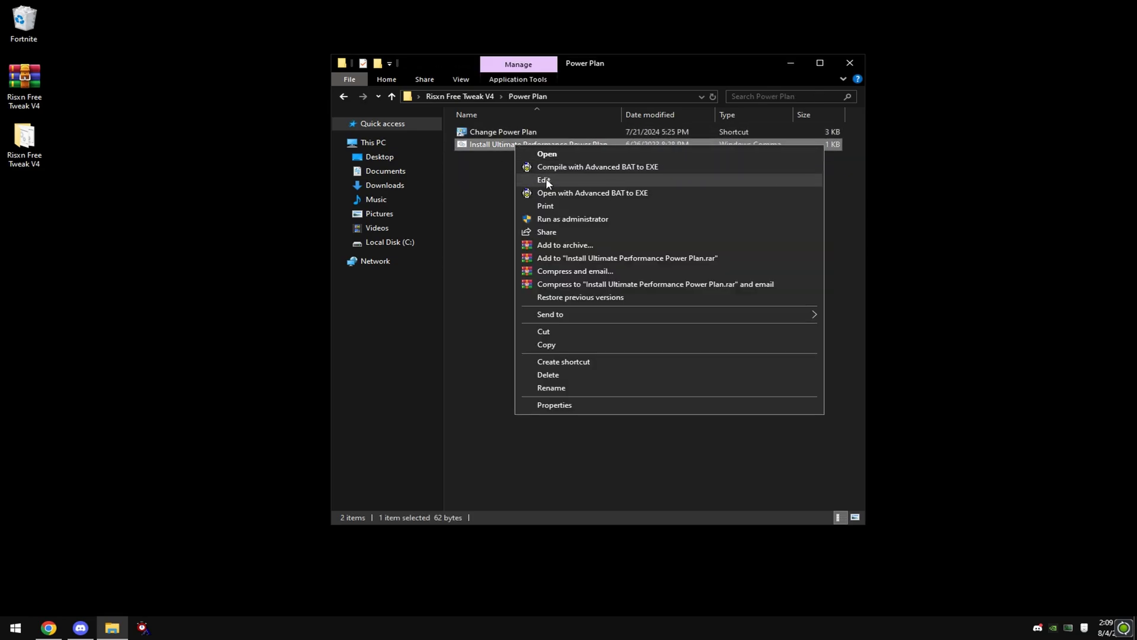
pyautogui.moveTo(581, 222)
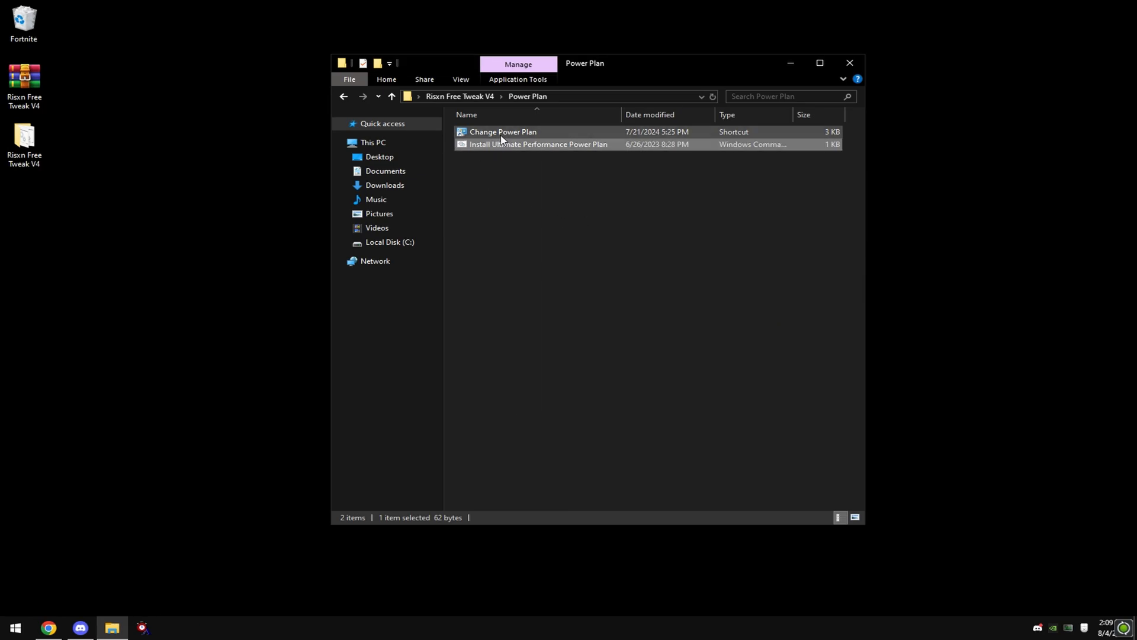
pyautogui.click(502, 132)
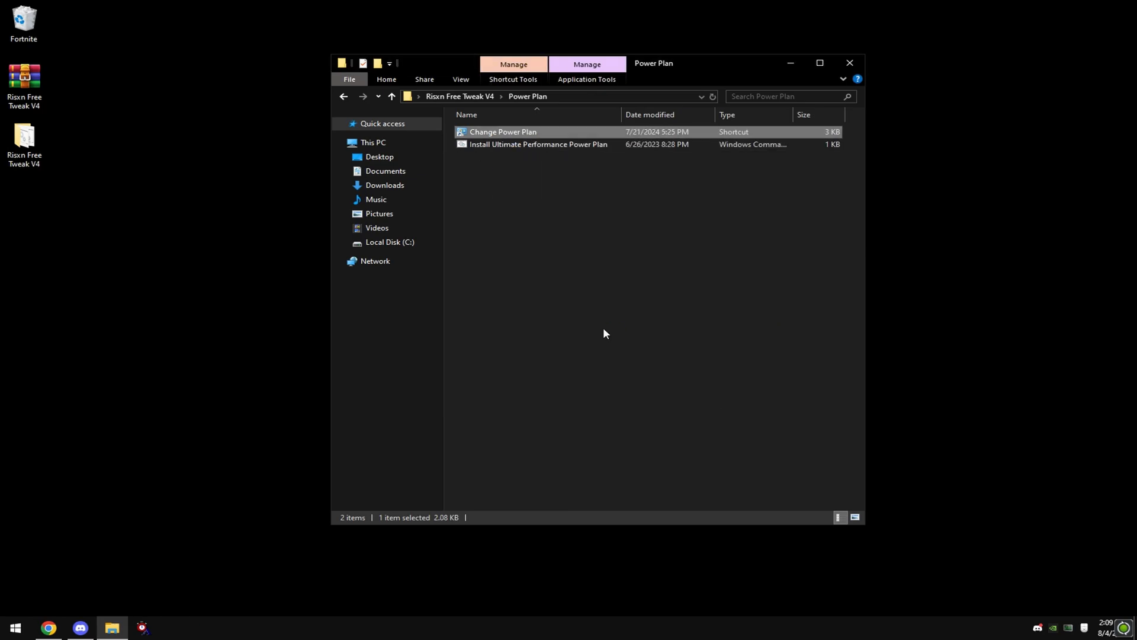
pyautogui.doubleClick(502, 131)
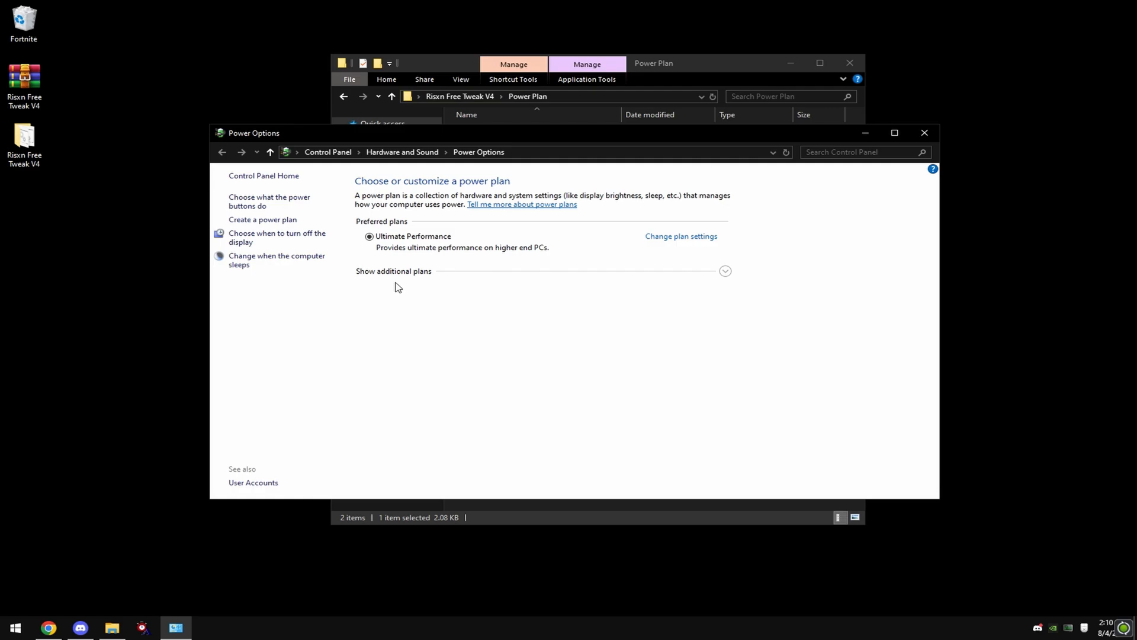
pyautogui.click(725, 271)
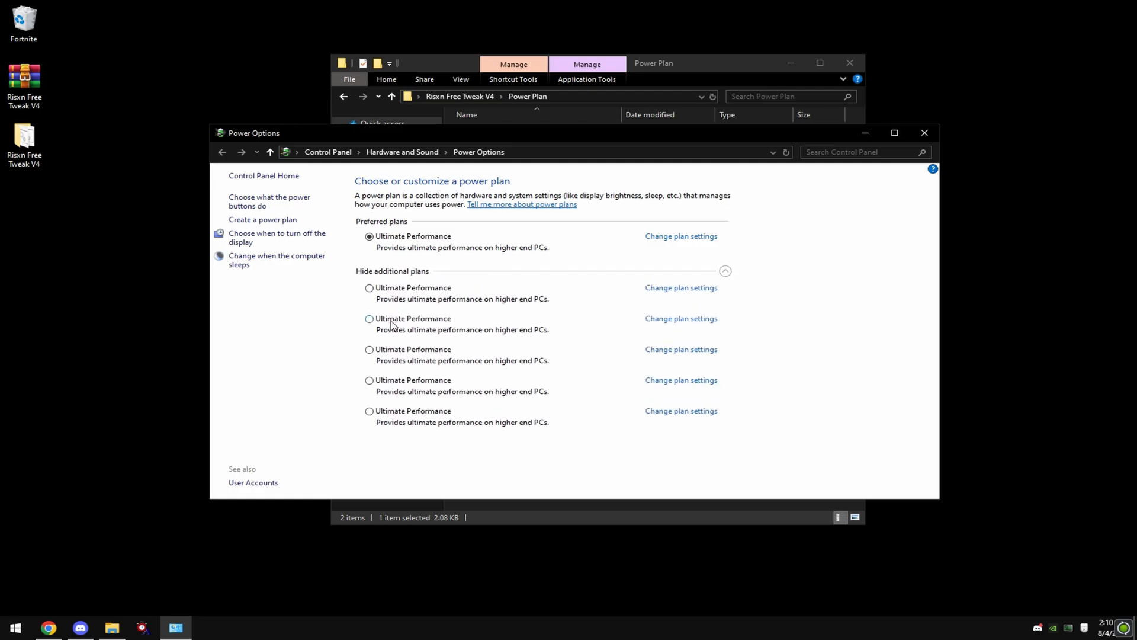
pyautogui.click(924, 132)
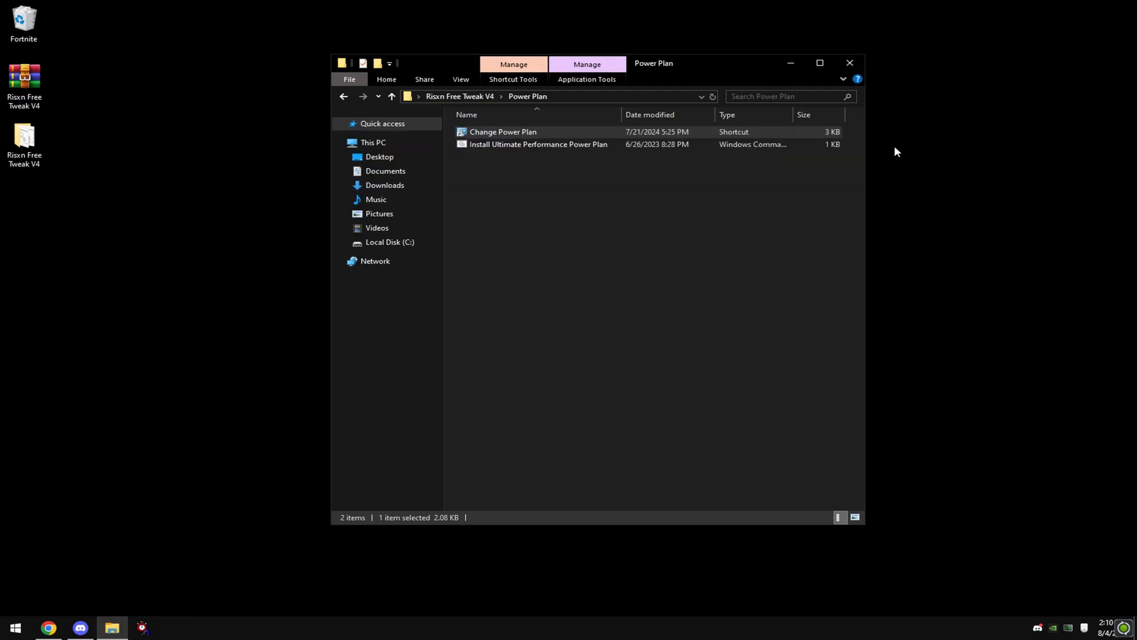
# From the main folder, run the Disable Game Bar script as administrator to remove Xbox Game Bar
pyautogui.click(392, 96)
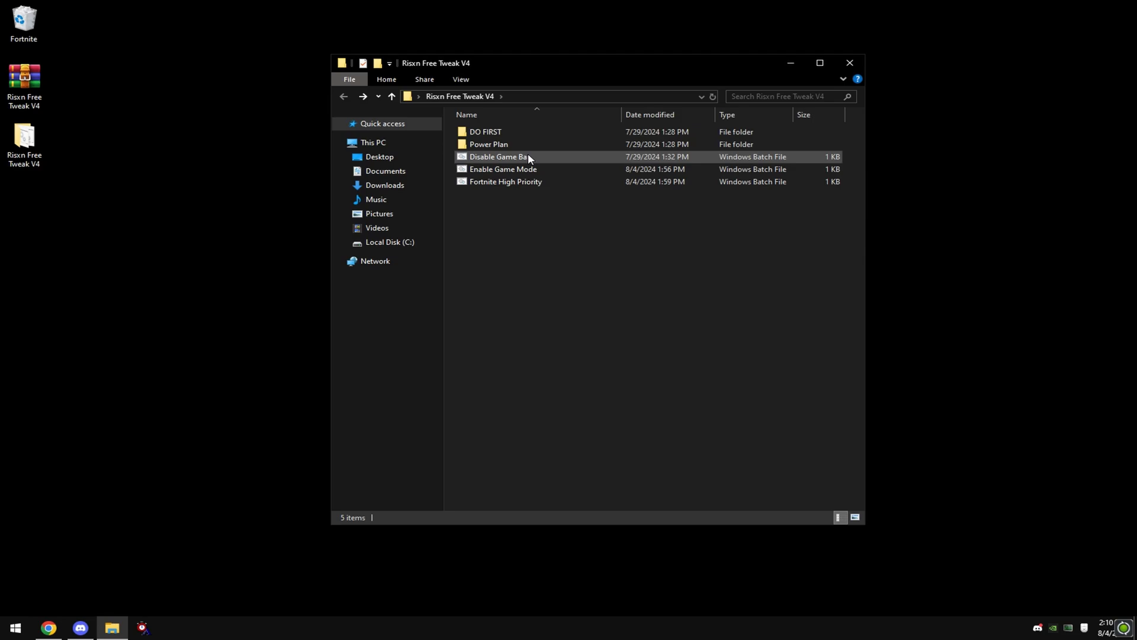
pyautogui.rightClick(498, 157)
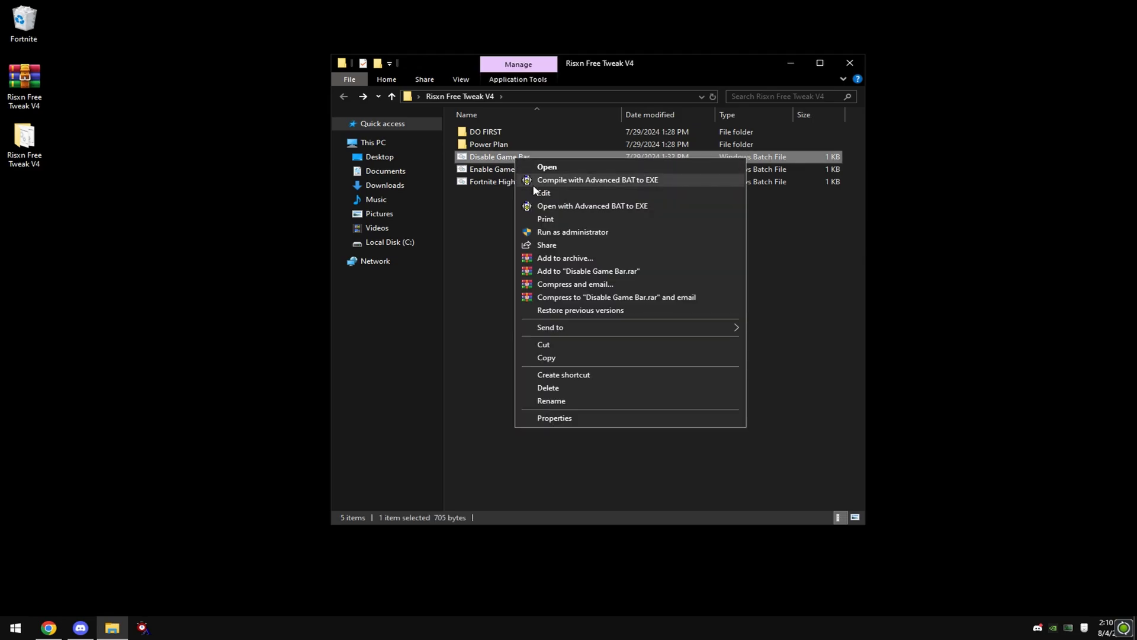
pyautogui.moveTo(597, 218)
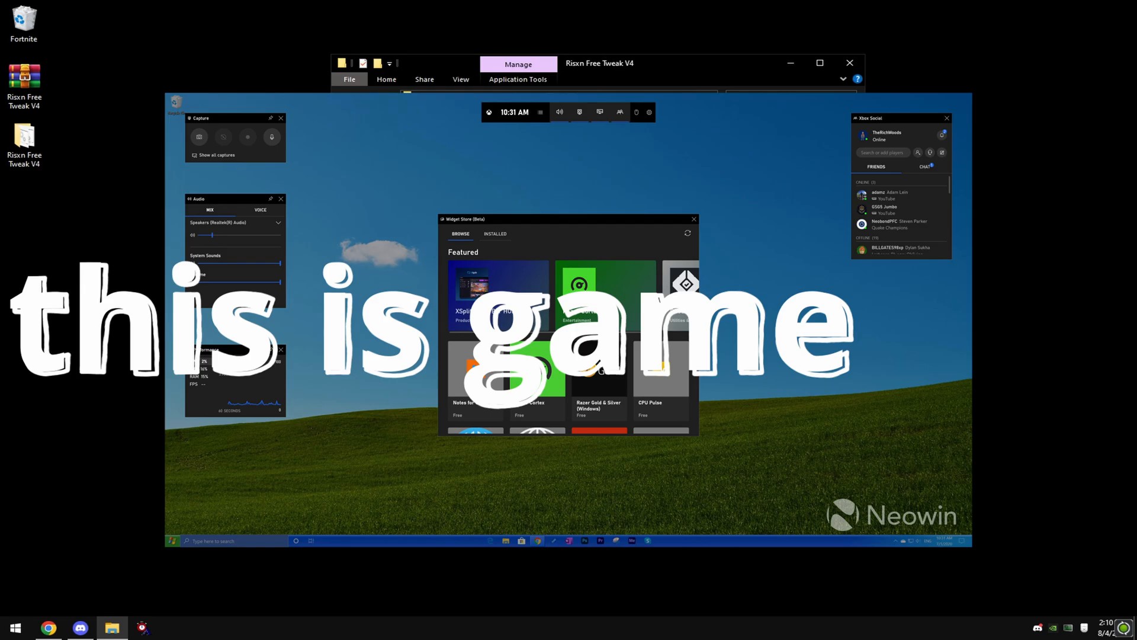
pyautogui.rightClick(499, 156)
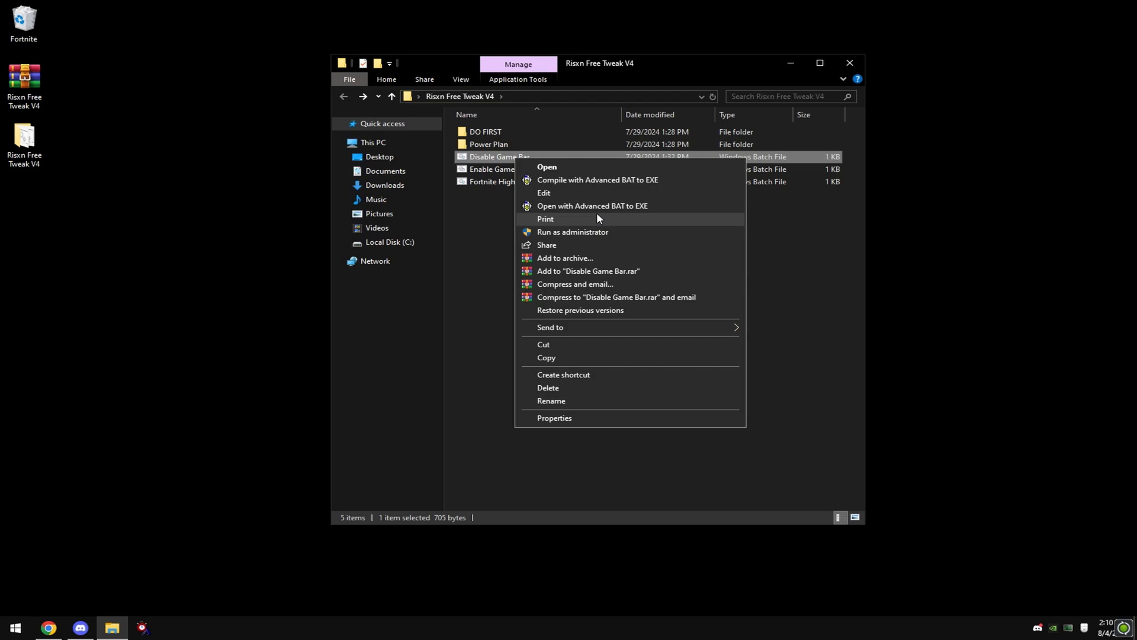
pyautogui.click(572, 231)
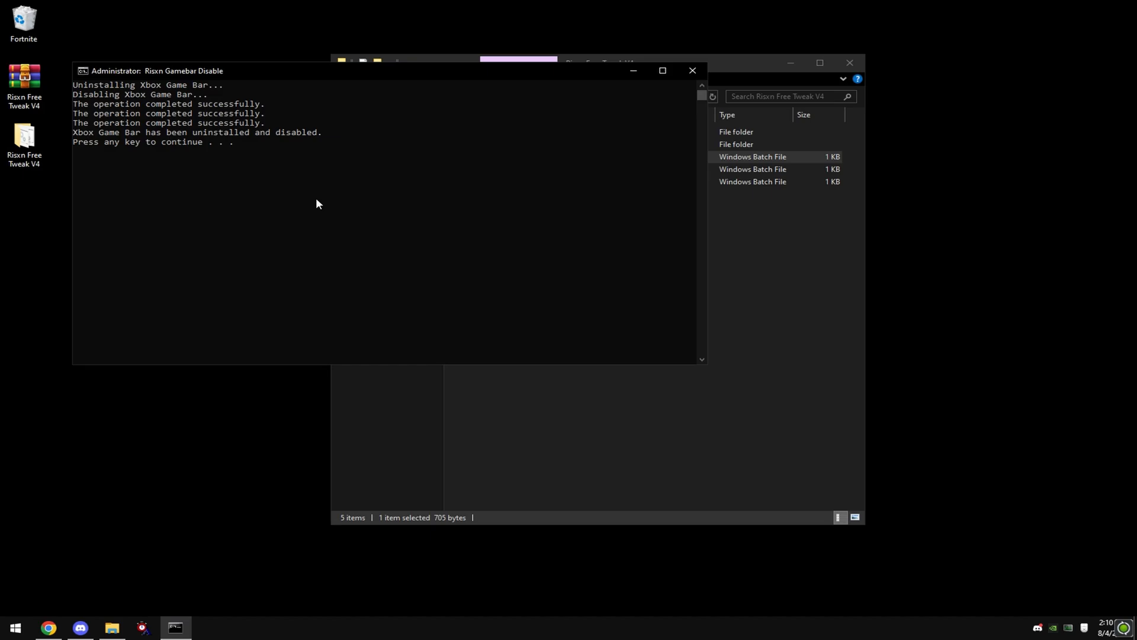
# Run the Enable Game Mode script as administrator so Game Mode is turned on
pyautogui.rightClick(502, 170)
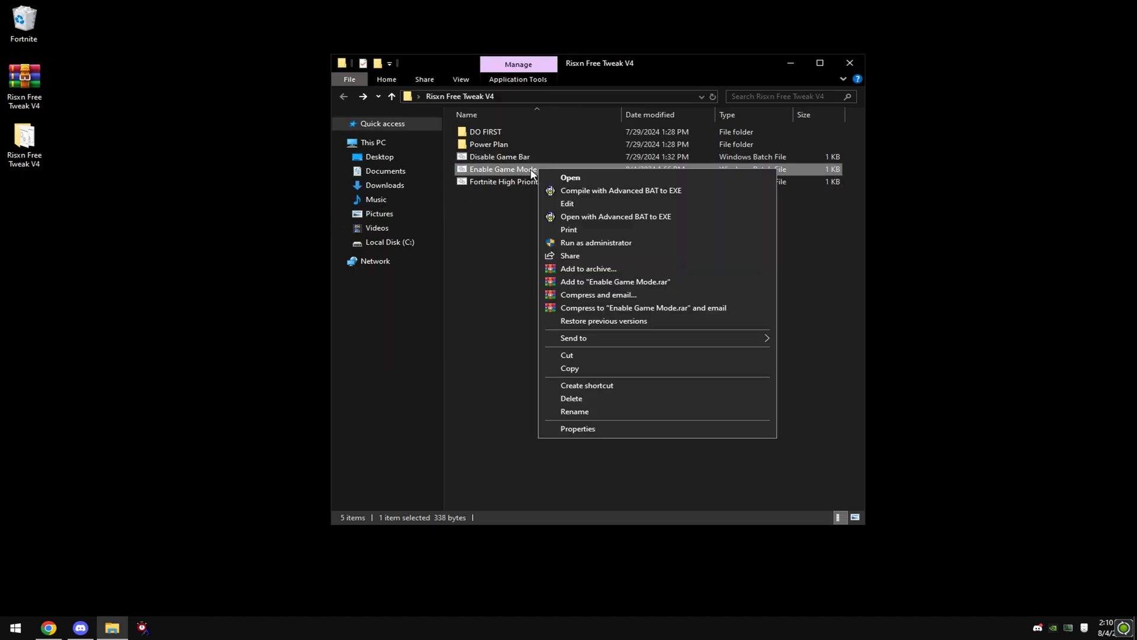
pyautogui.click(595, 241)
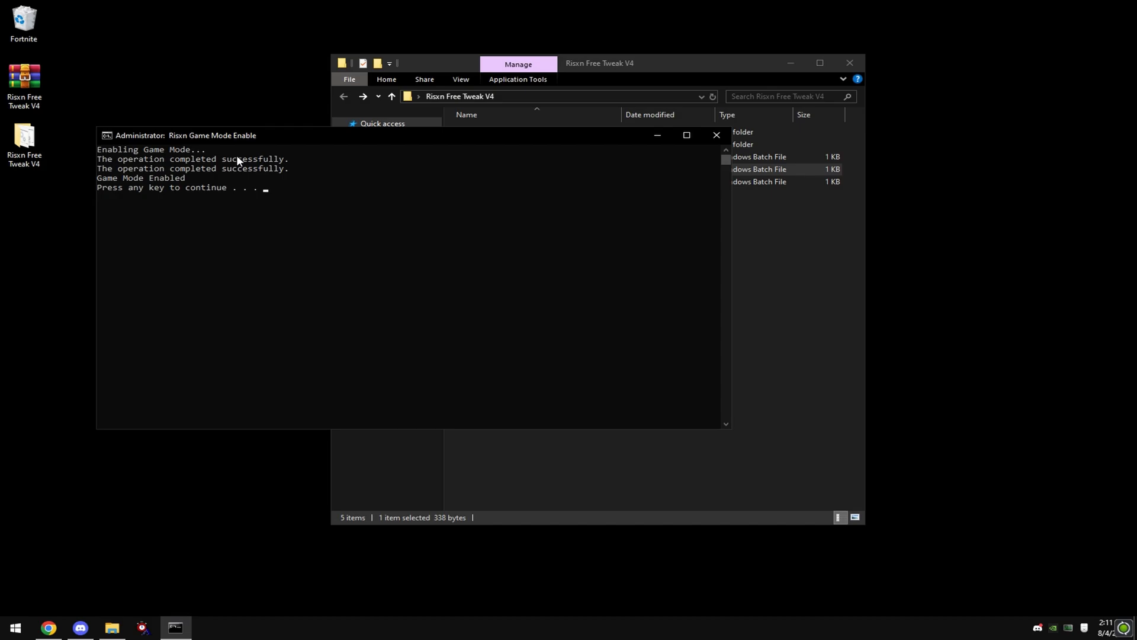
pyautogui.moveTo(113, 321)
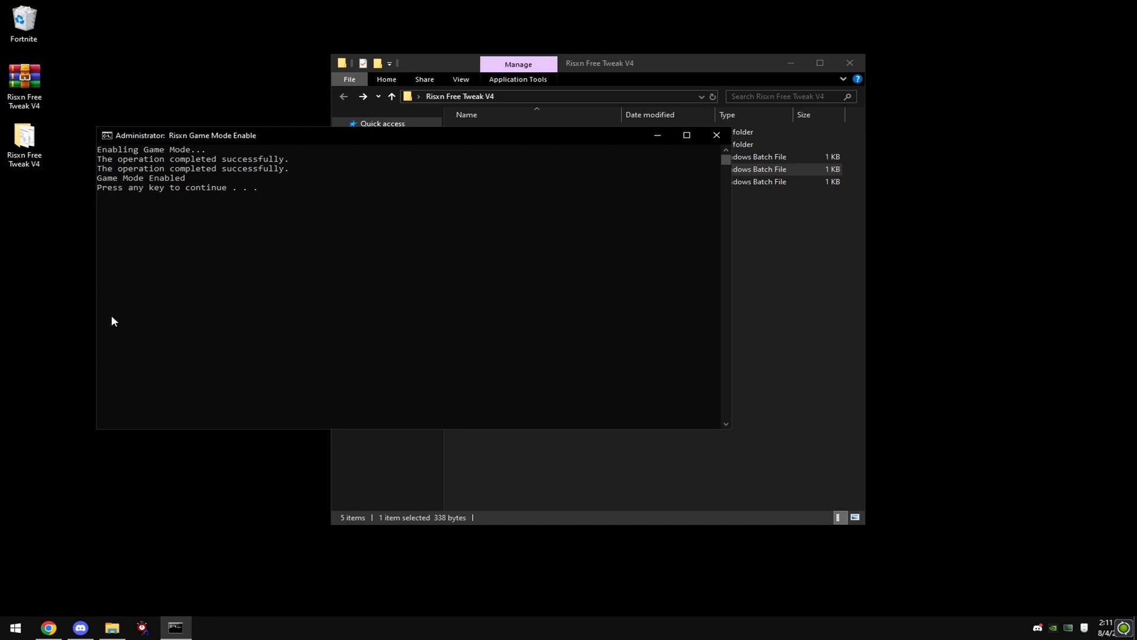
pyautogui.moveTo(174, 193)
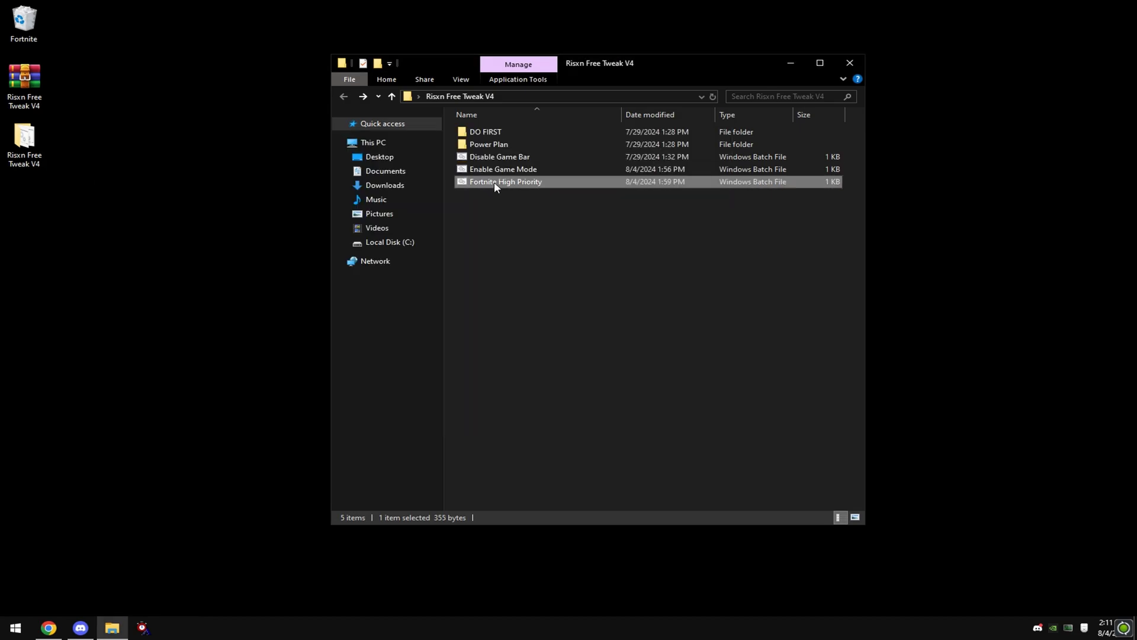
# Run the Fortnite High Priority script as administrator to give Fortnite high priority
pyautogui.rightClick(506, 181)
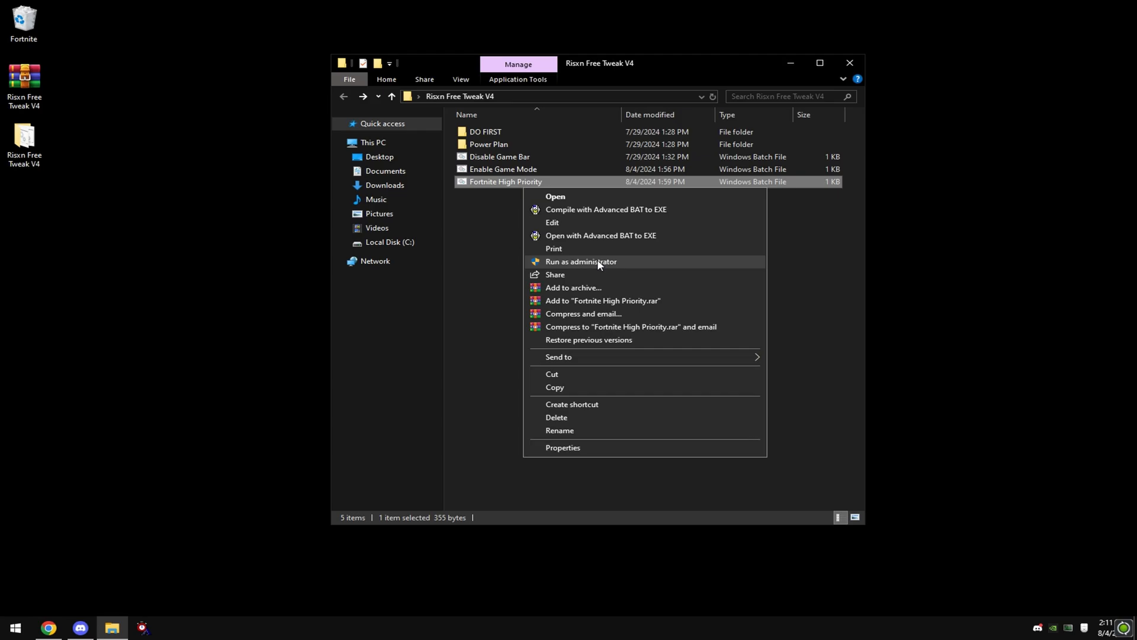
pyautogui.click(580, 261)
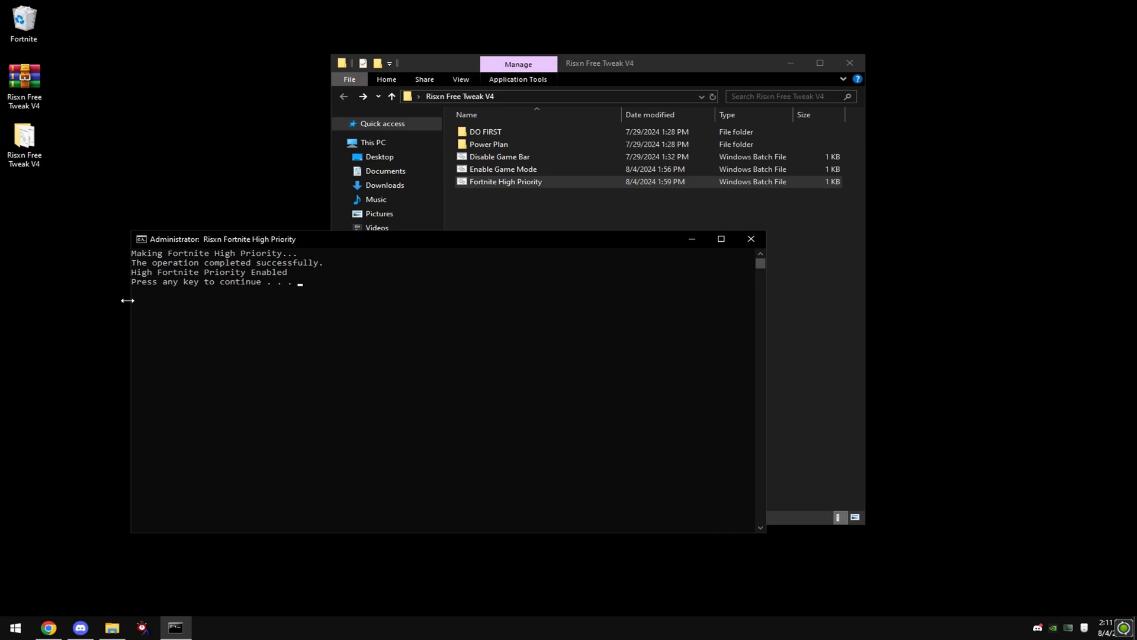
pyautogui.moveTo(232, 256)
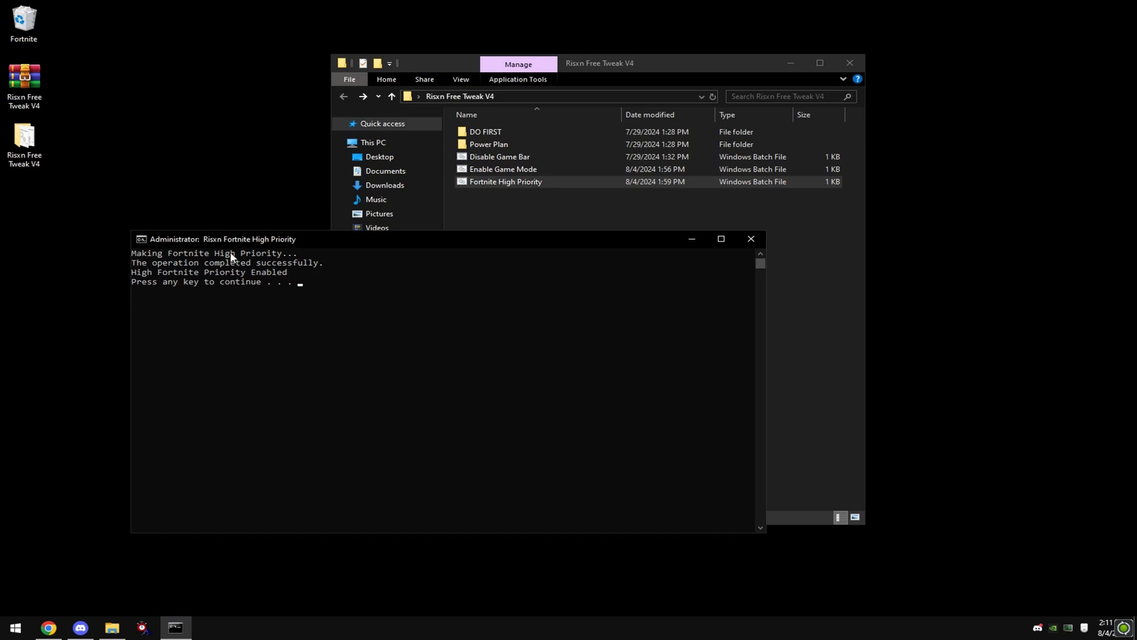
pyautogui.moveTo(266, 294)
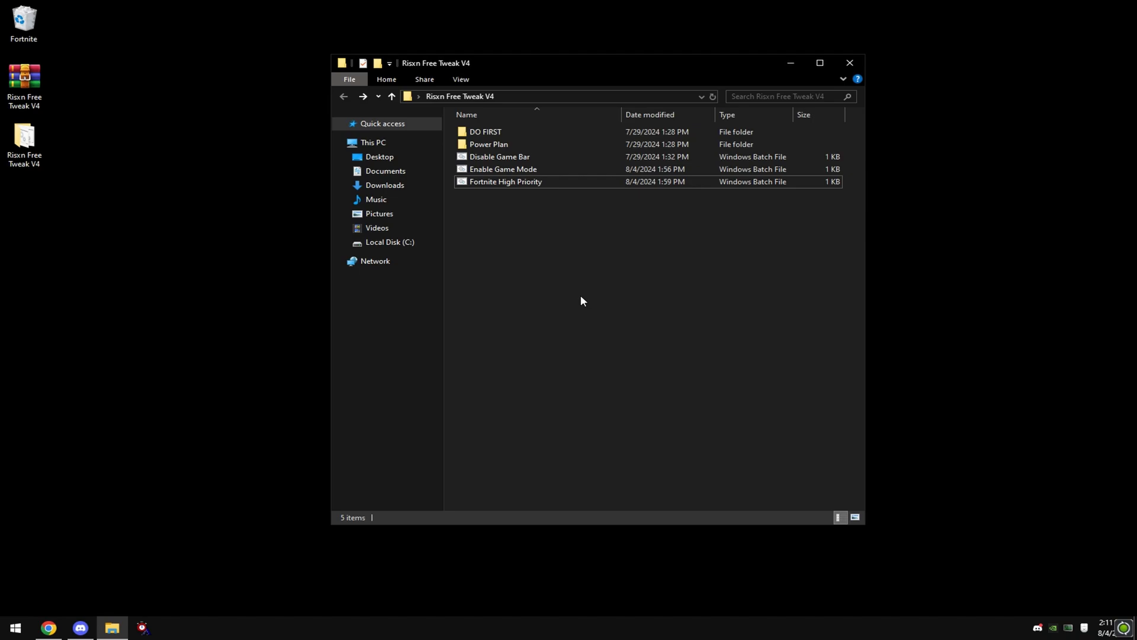
pyautogui.moveTo(574, 289)
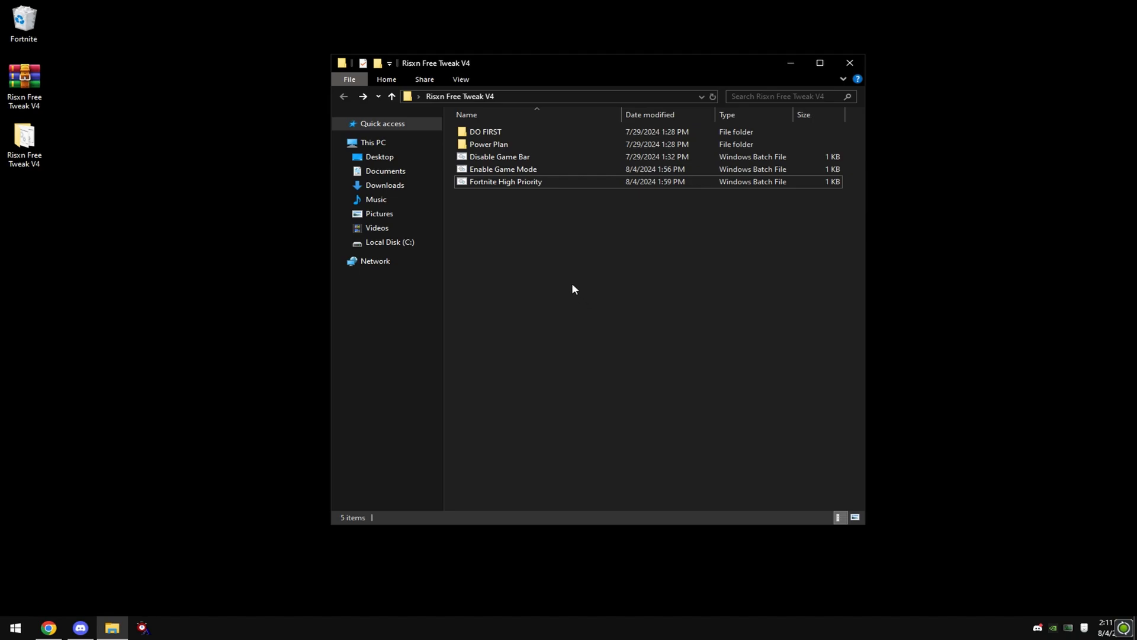
pyautogui.moveTo(554, 283)
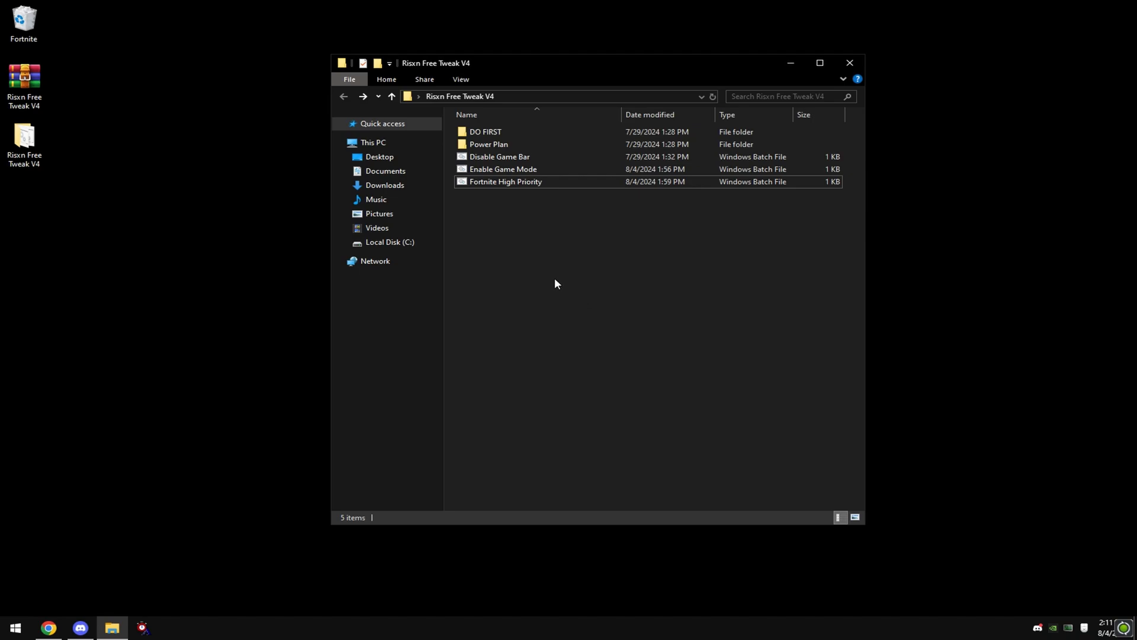
pyautogui.moveTo(589, 274)
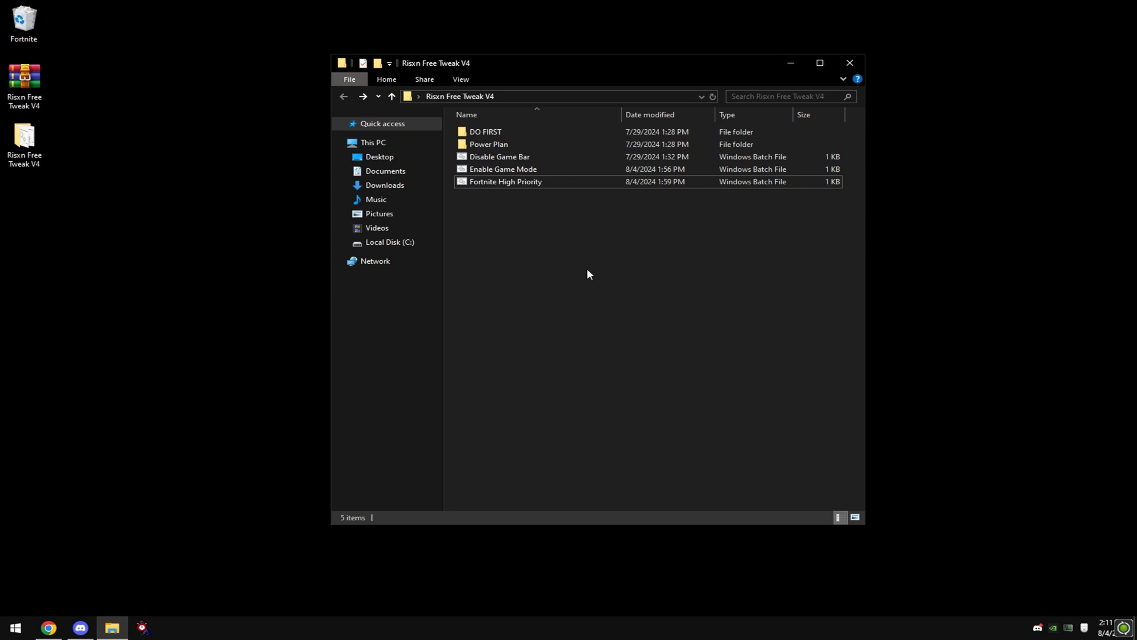